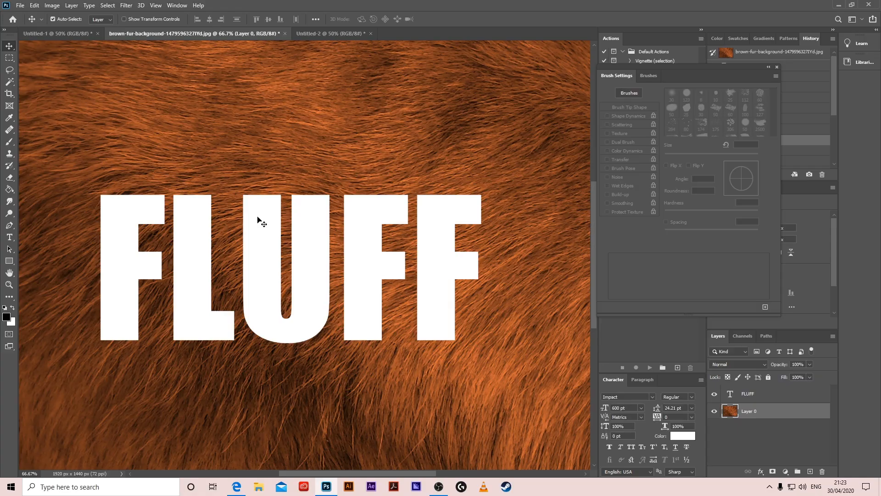
mouse_move(300, 247)
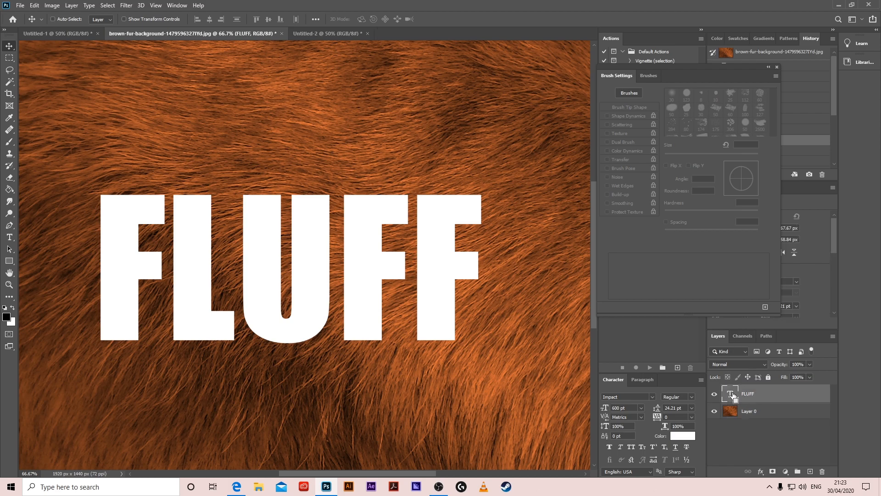
Mask the fur photo to the FLUFF letter selection, then switch to Untitled-2.
click(730, 393)
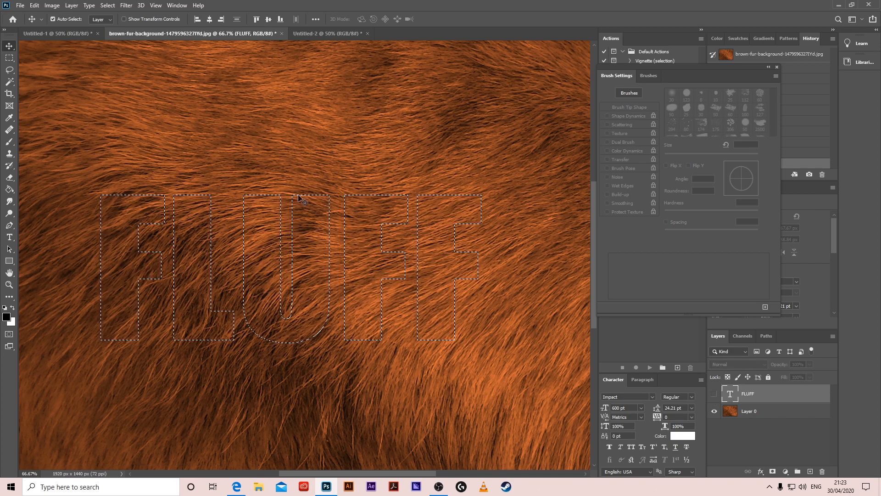
click(751, 411)
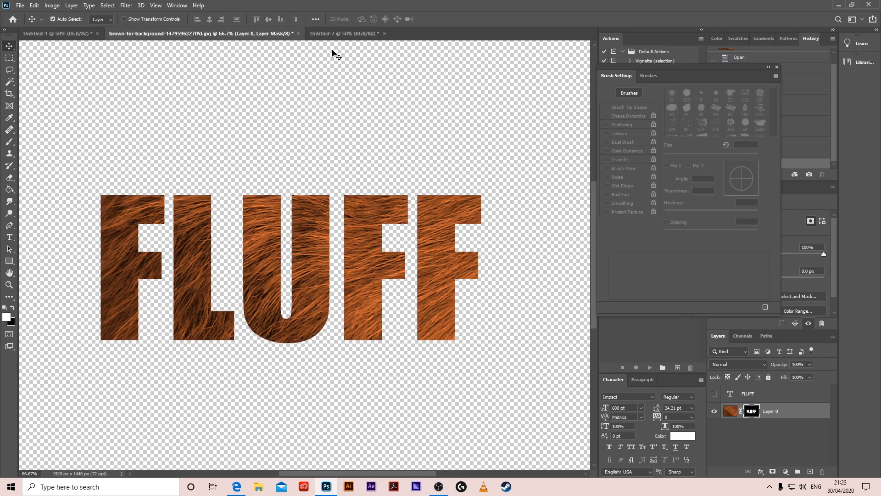
click(343, 33)
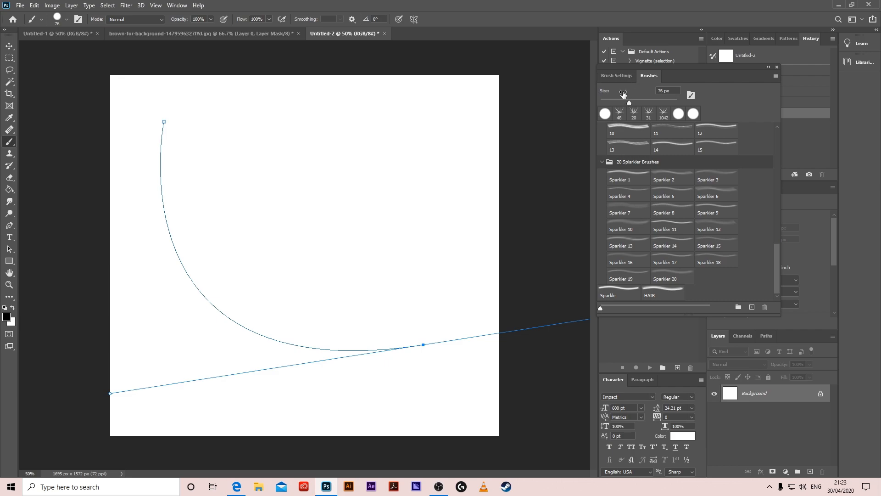
Stroke the curved path with a small pen-pressure-tapered round brush.
click(617, 75)
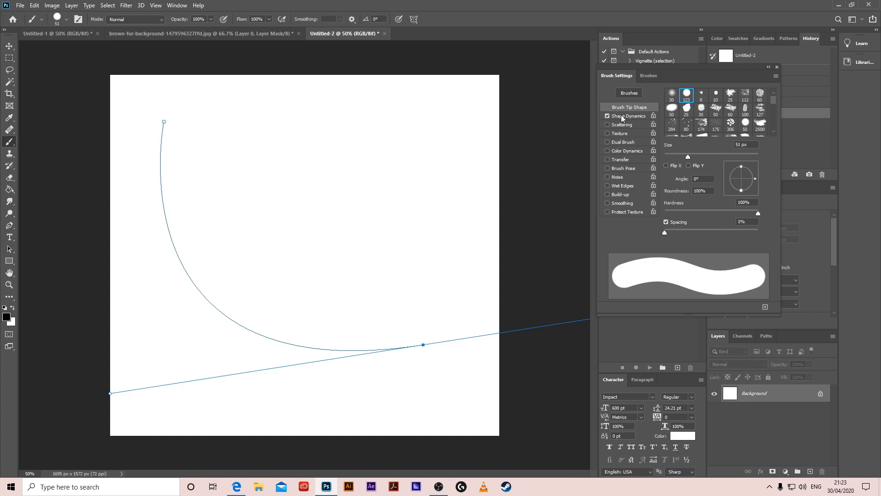
click(627, 116)
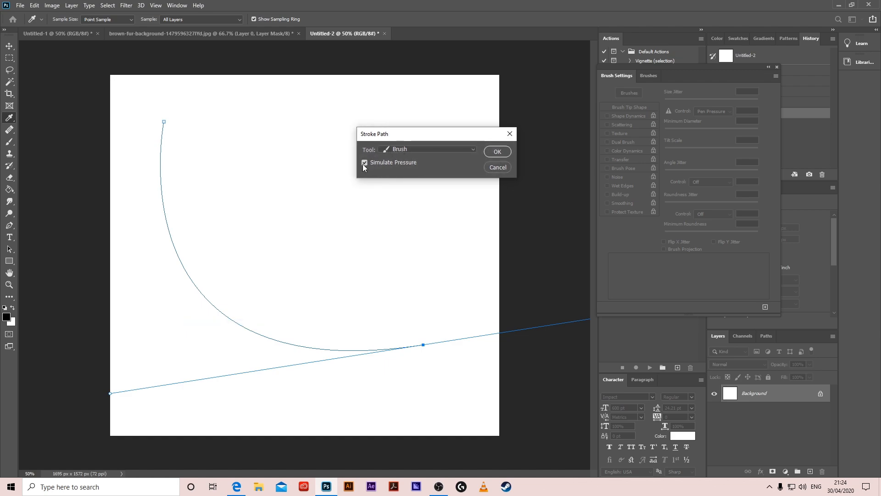
mouse_move(450, 179)
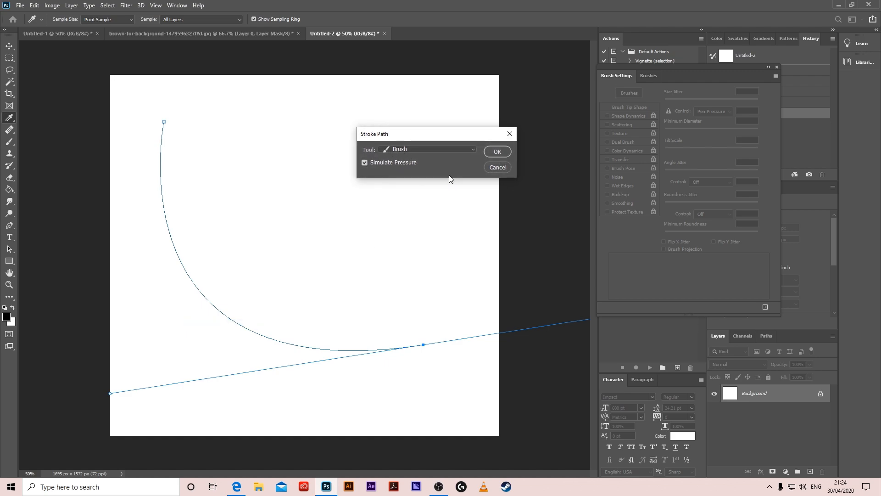
click(496, 151)
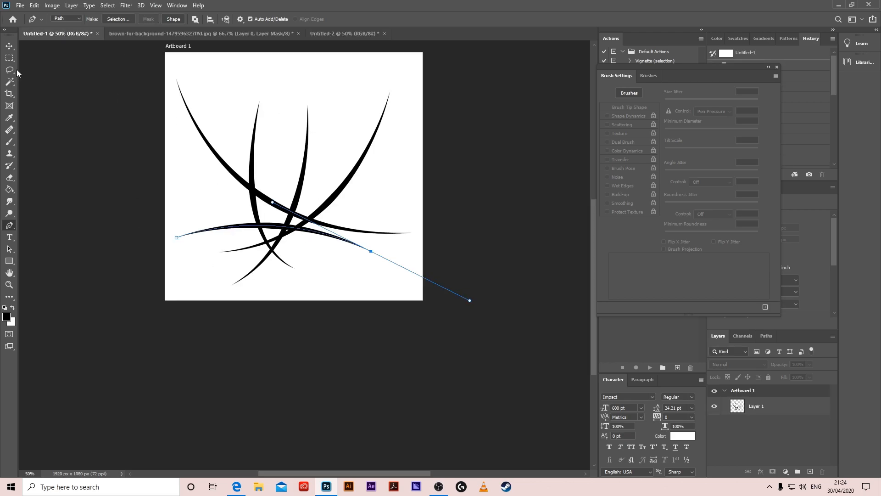
Save the black hair strands as a brush preset and return to the FLUFF document.
click(10, 58)
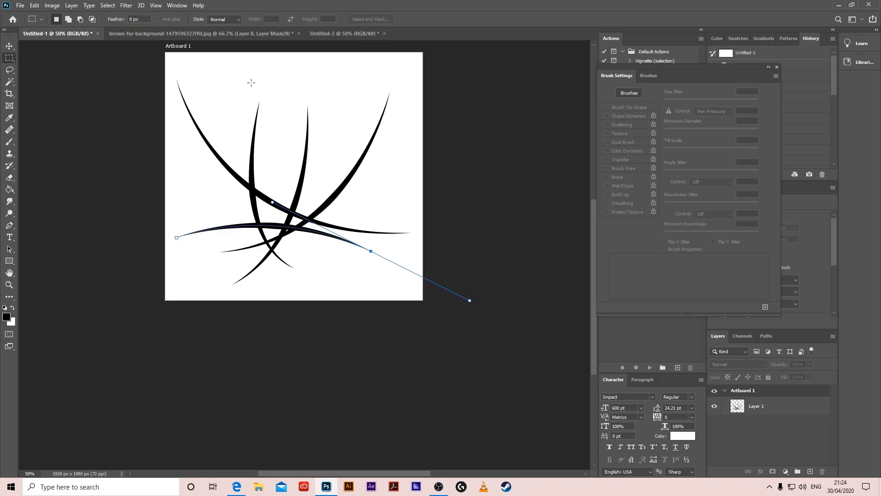
click(34, 5)
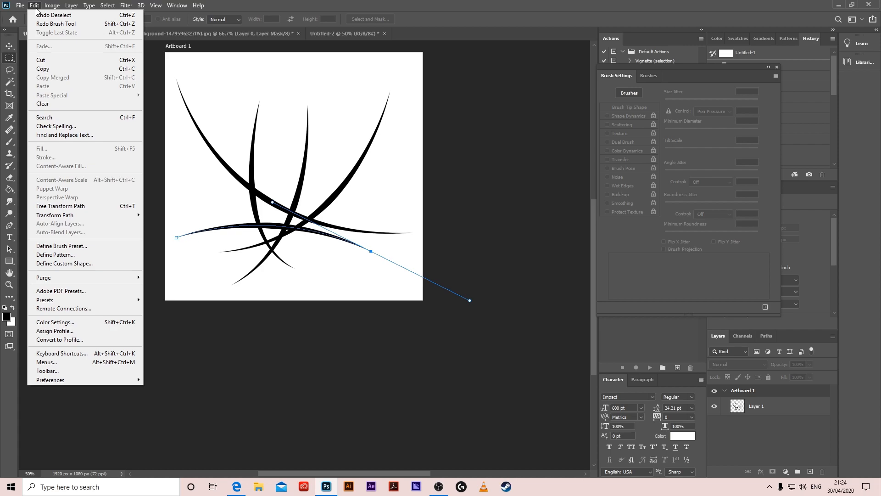
click(61, 245)
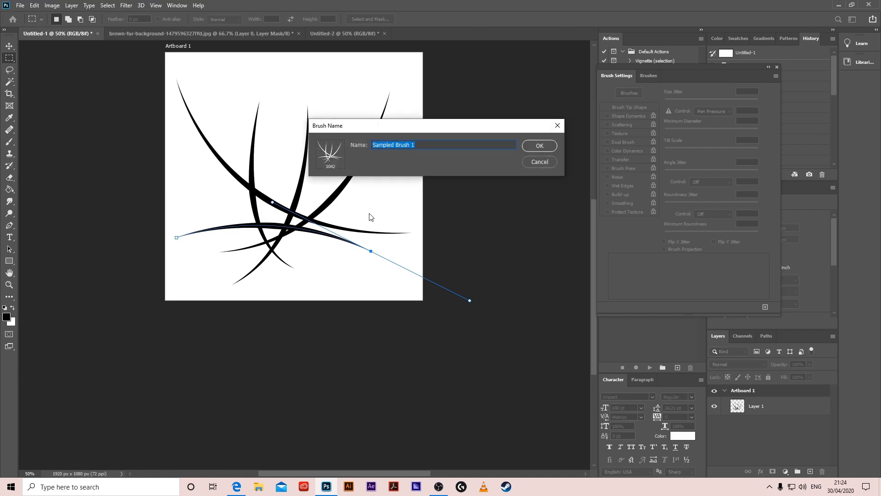
mouse_move(335, 145)
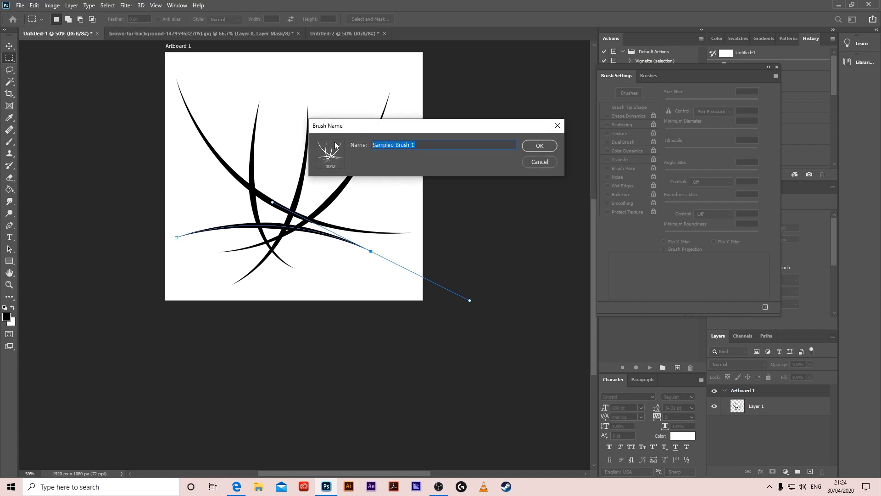
mouse_move(367, 182)
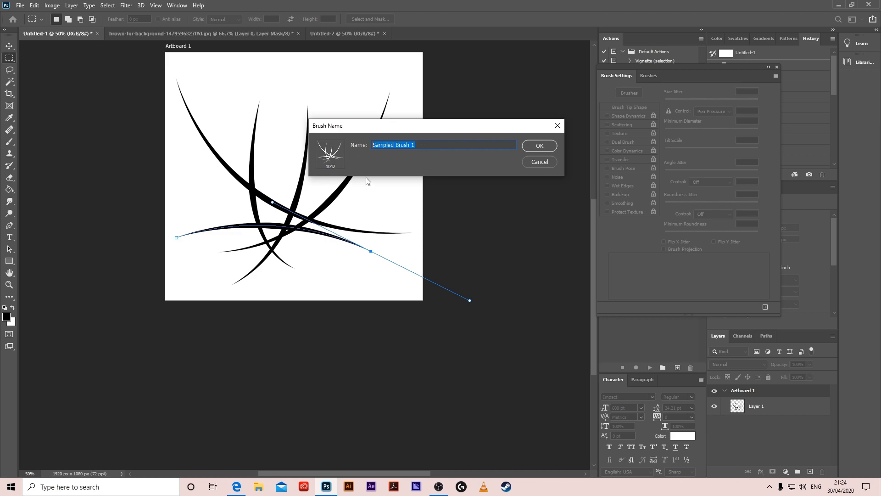
click(538, 145)
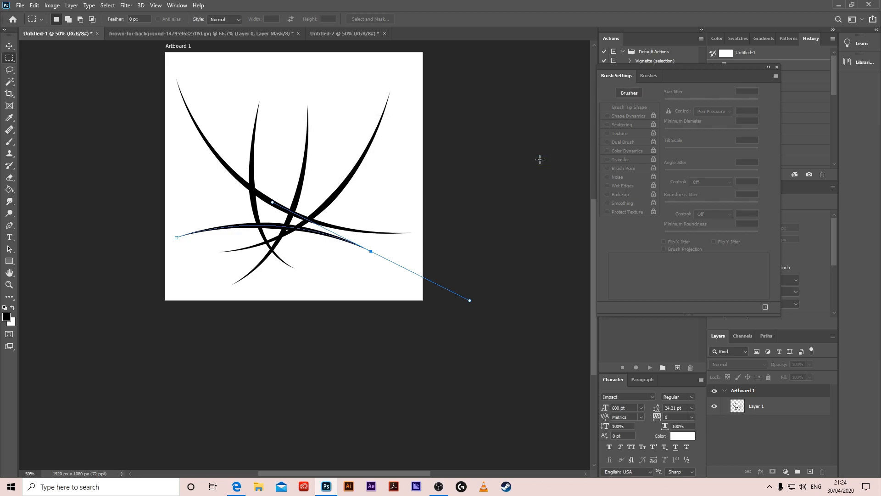
click(202, 34)
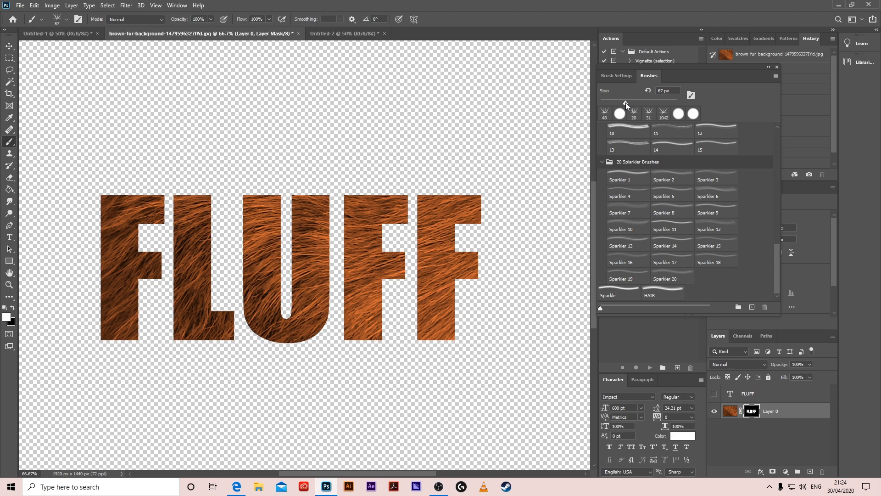
Turn on Shape Dynamics for the hair brush with 100% jitter and 25% minimum roundness.
click(616, 75)
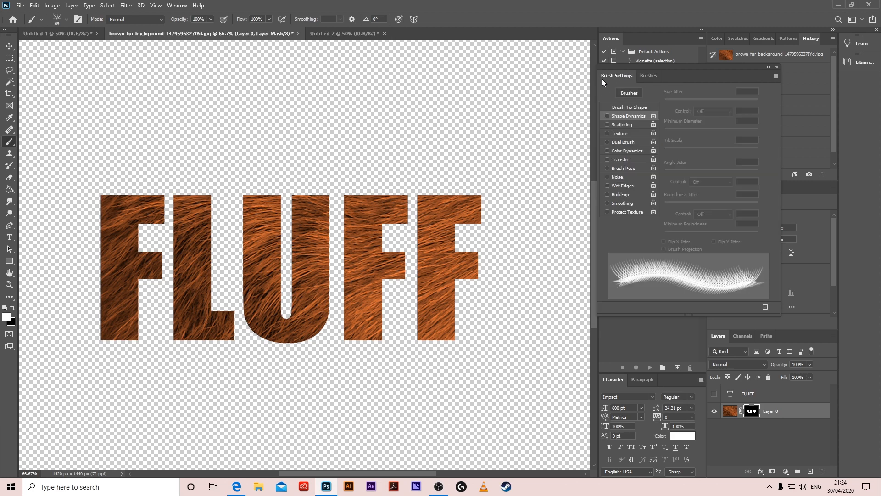
click(628, 107)
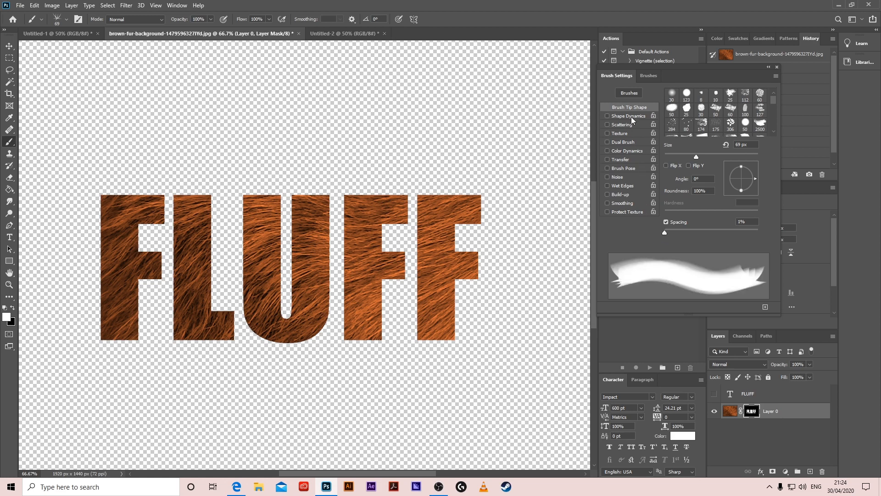
click(607, 116)
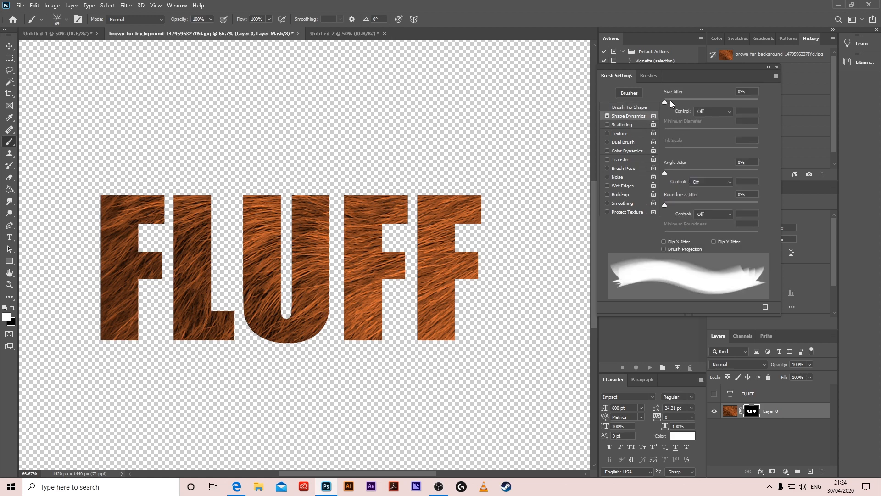
drag(664, 102, 759, 102)
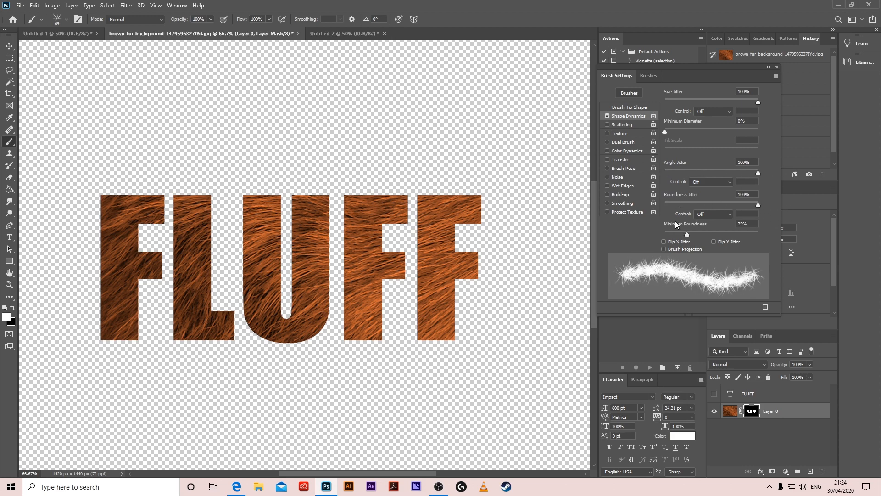
mouse_move(667, 290)
text(1)
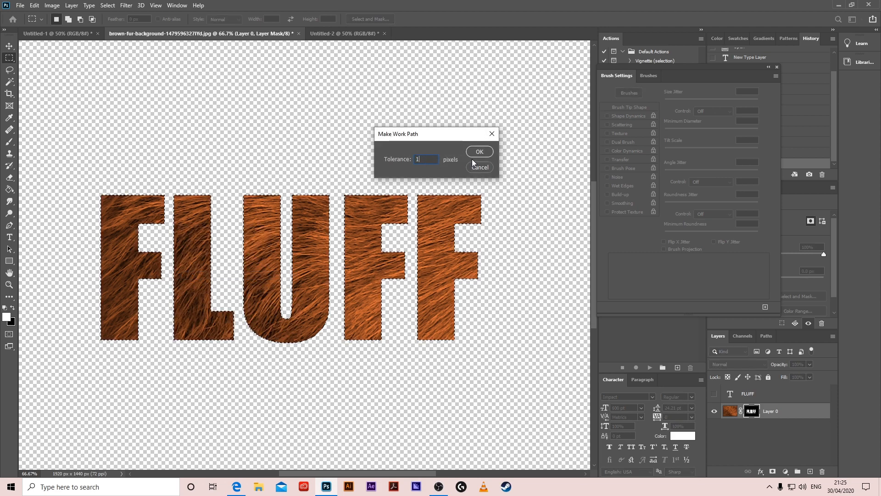
Convert the FLUFF selection to a tolerance-1 work path and stroke it with the hair brush.
click(478, 152)
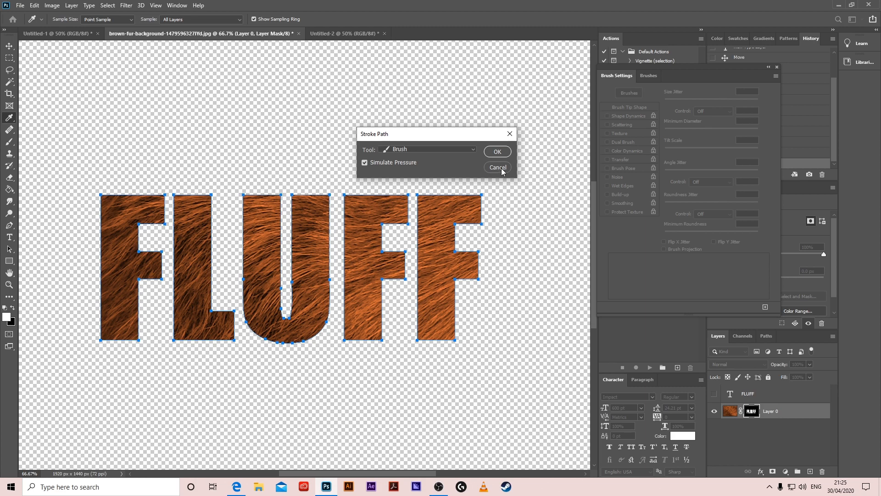
click(497, 151)
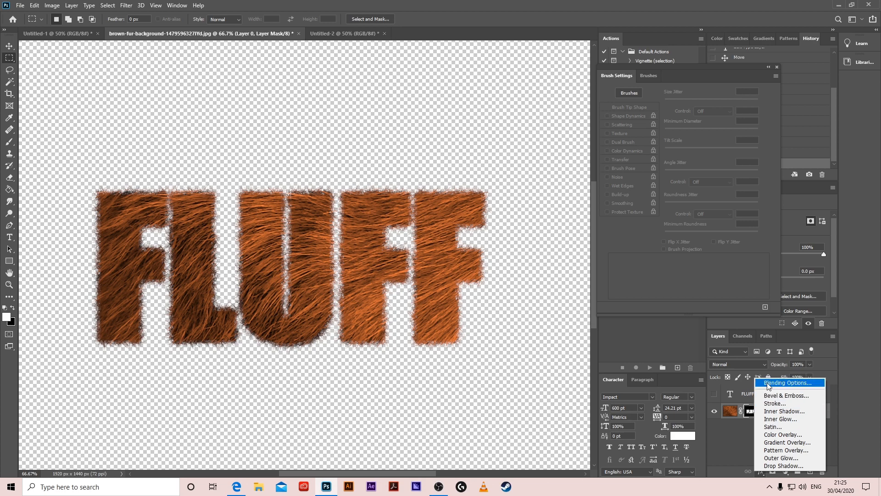
Add Bevel & Emboss (Depth 532, Size 24, Soften 16) and a 20/20/20 Drop Shadow.
click(786, 382)
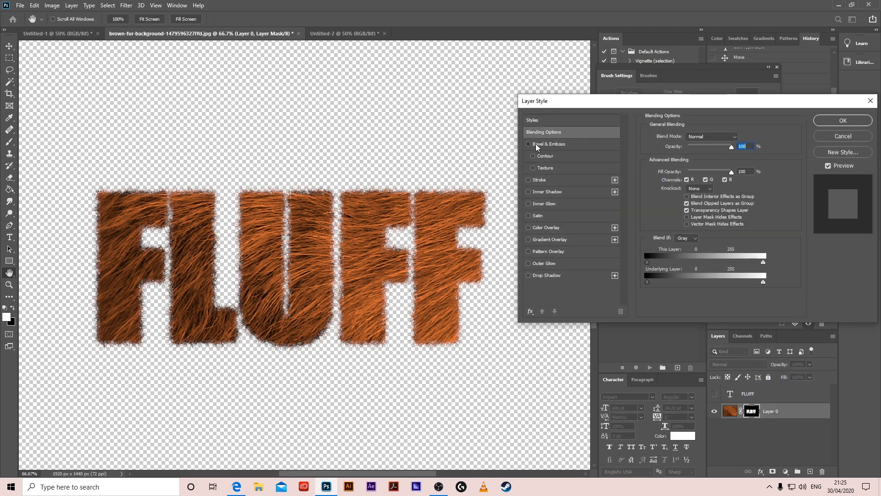
click(528, 143)
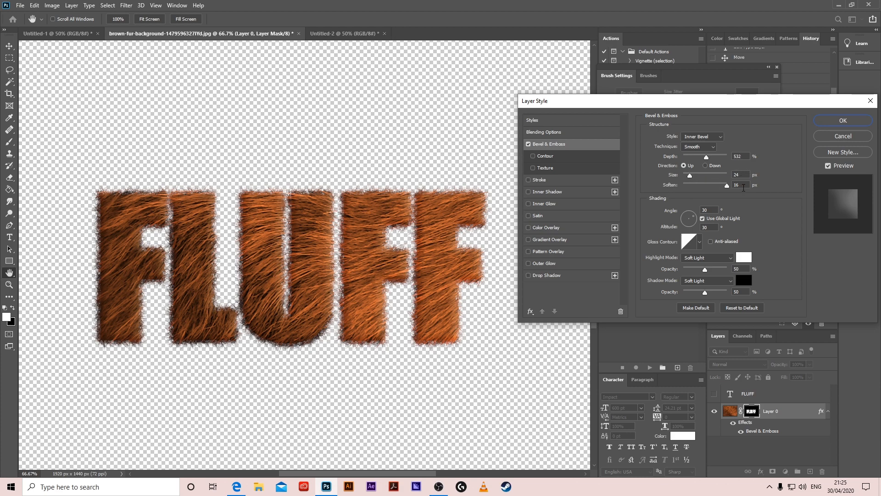
click(546, 274)
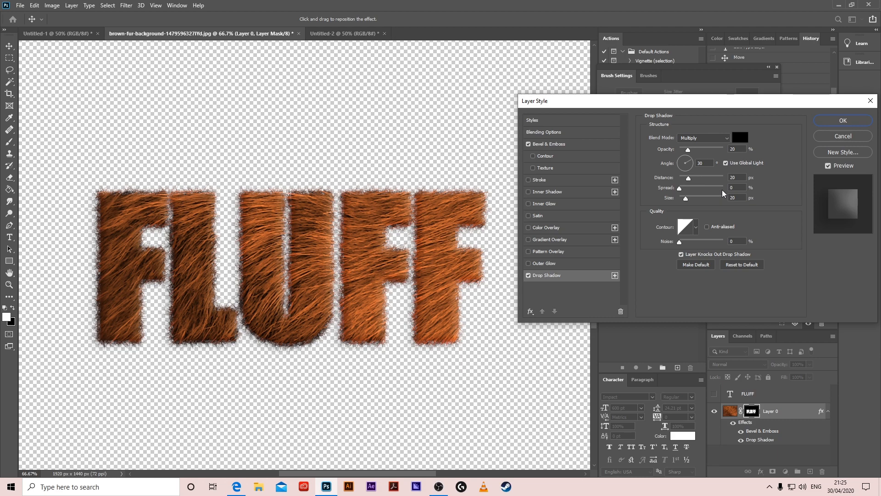
mouse_move(697, 187)
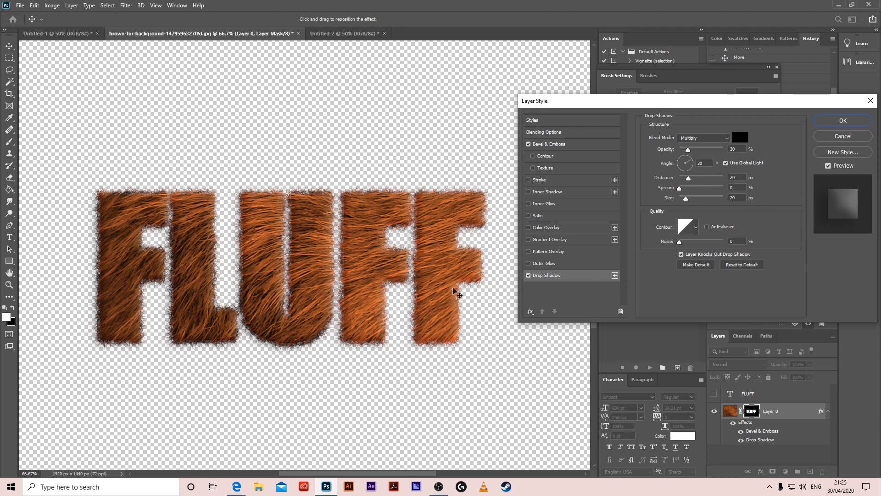
click(842, 120)
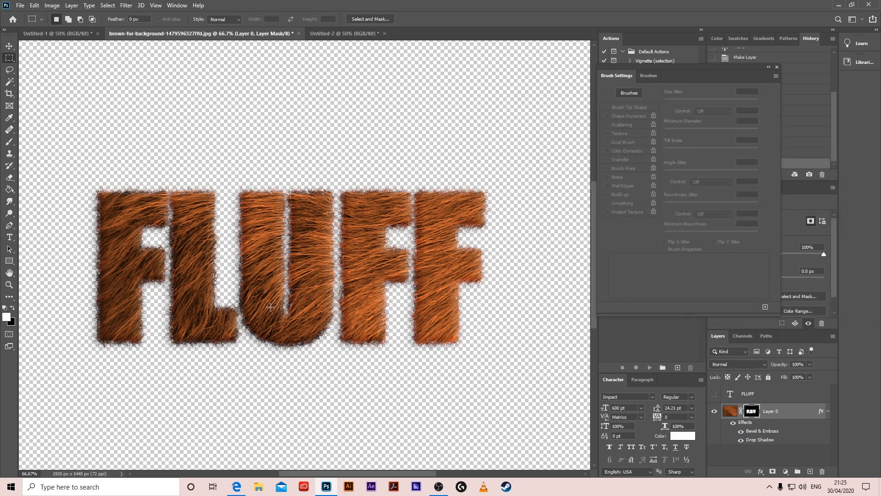